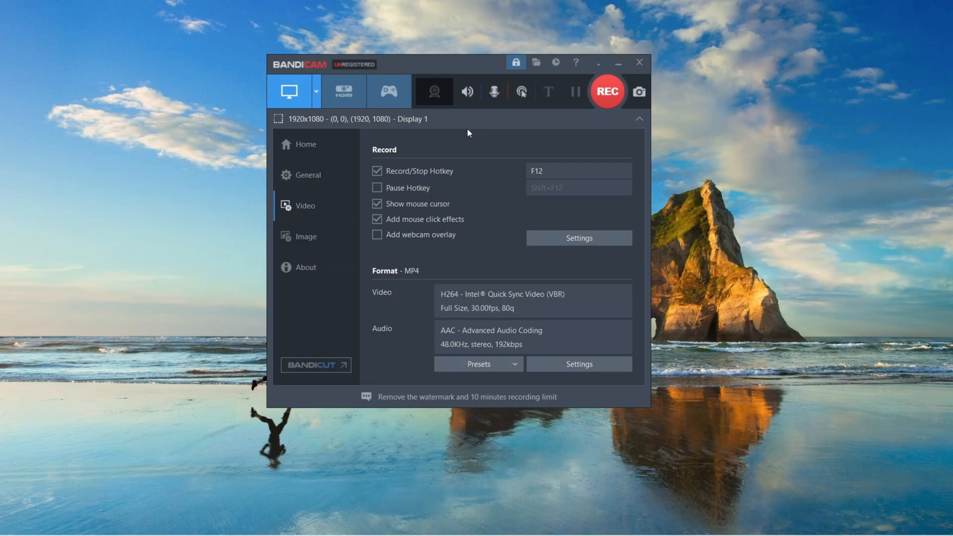
mouse_move(468, 92)
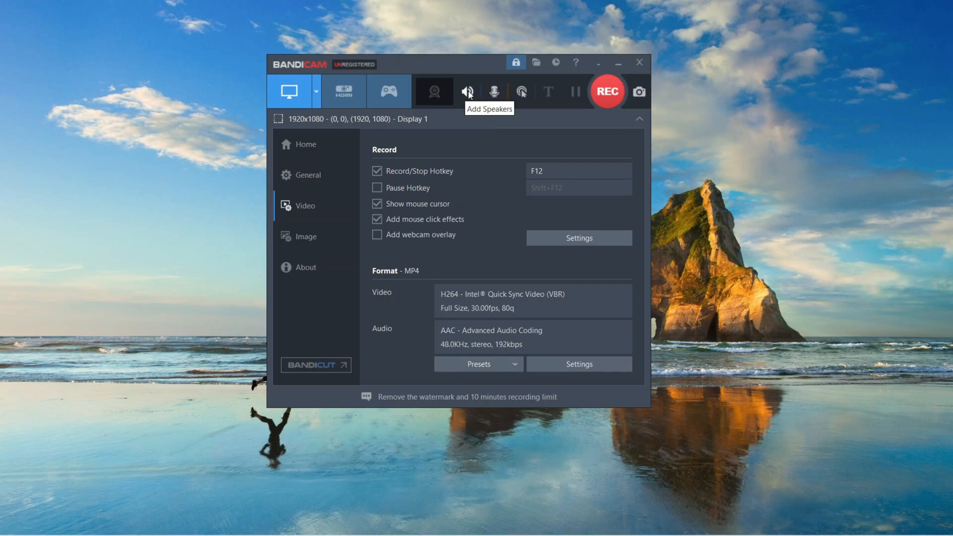
mouse_move(466, 97)
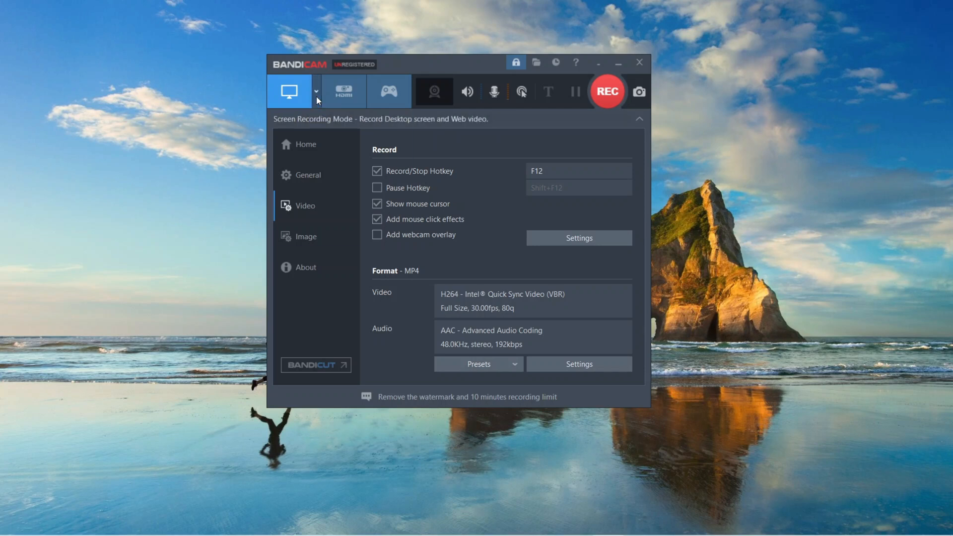
Record the whole 1920x1080 screen in Fullscreen mode for a few seconds, then stop.
click(316, 92)
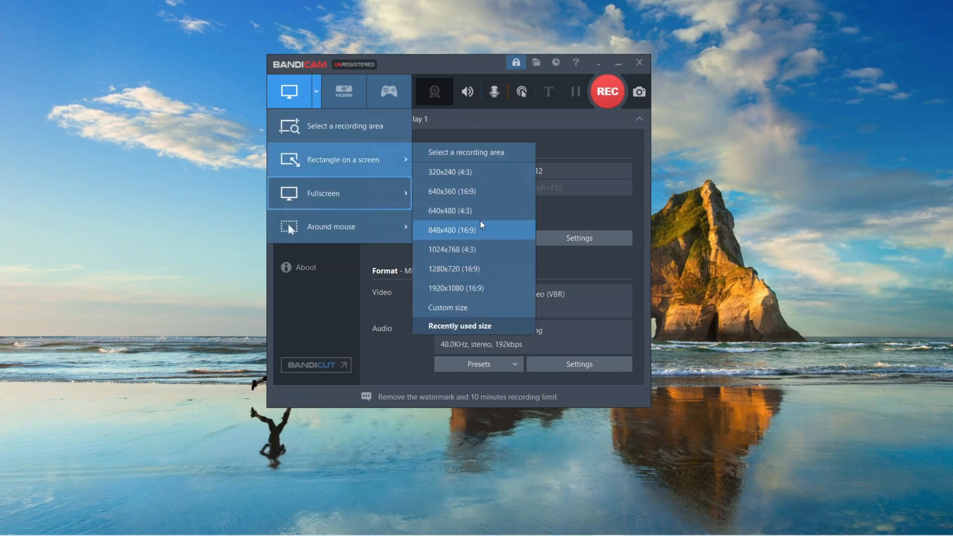
click(454, 288)
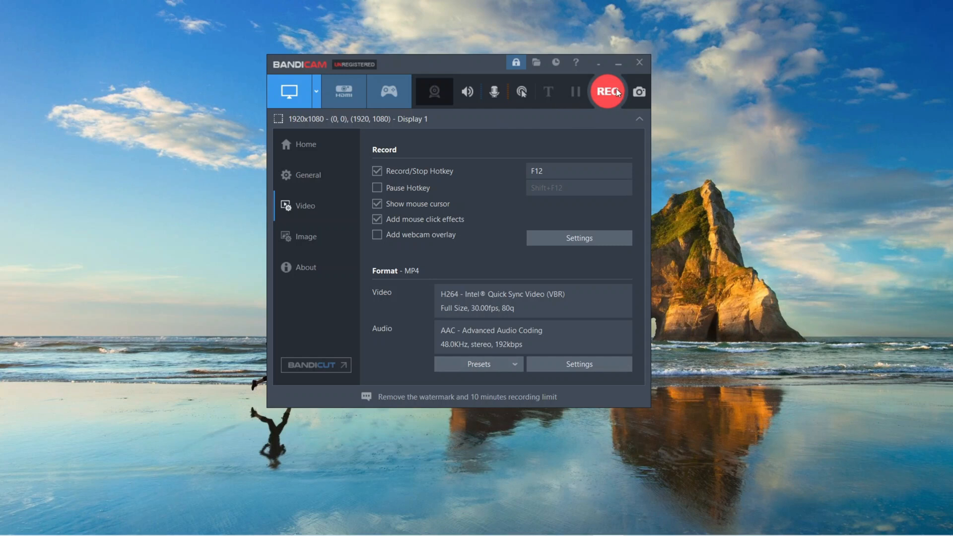
click(606, 91)
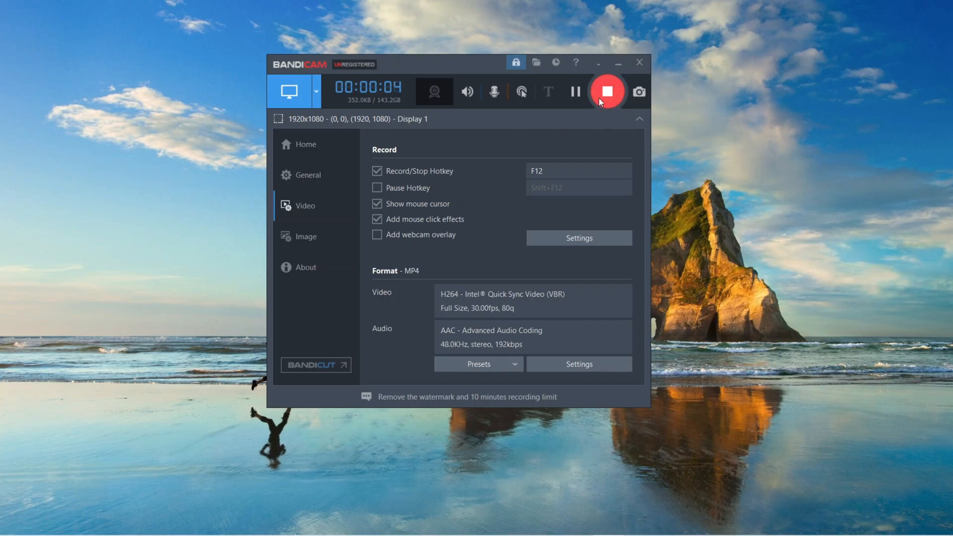
click(608, 91)
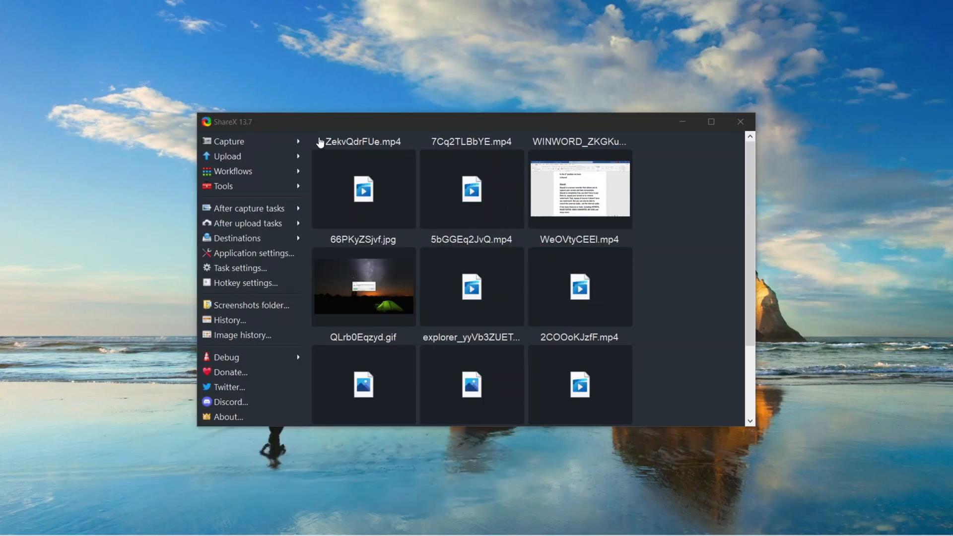
mouse_move(421, 303)
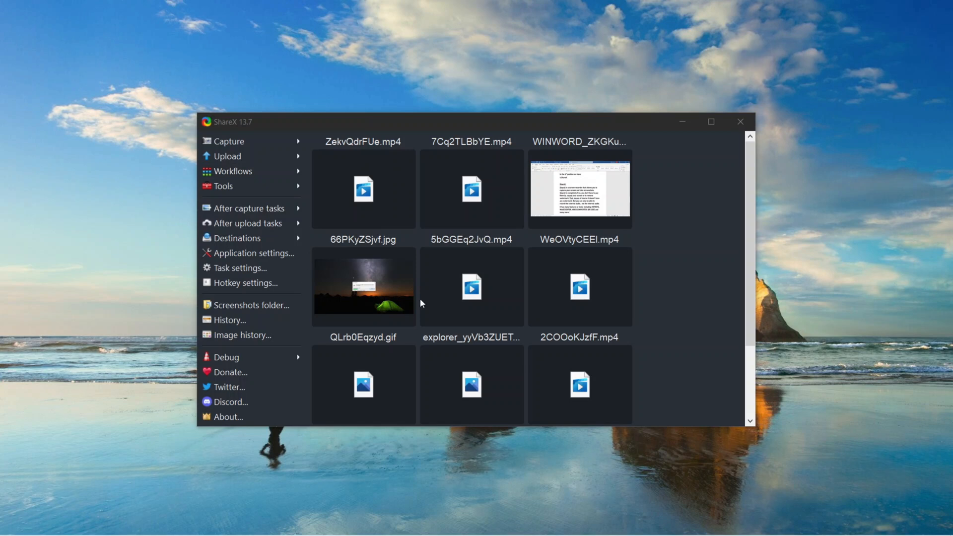
mouse_move(472, 297)
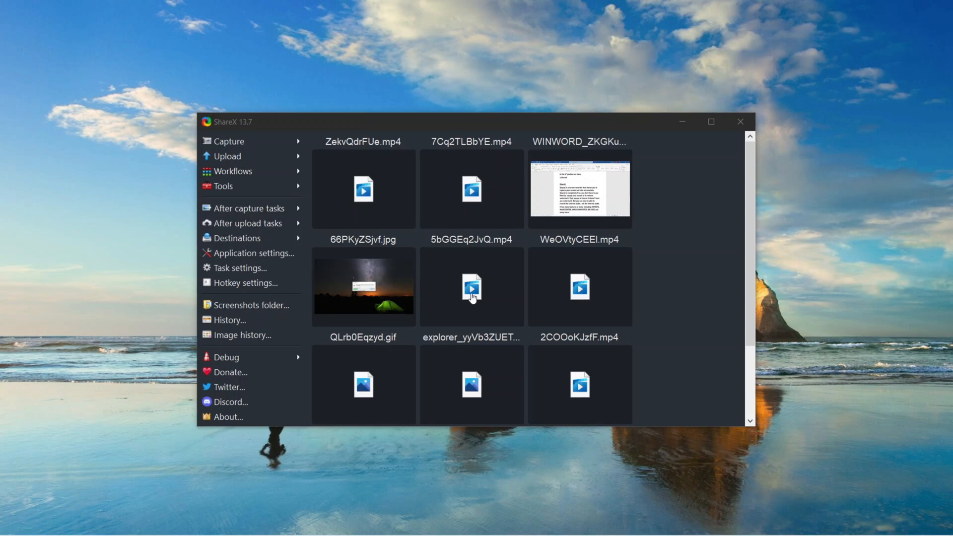
mouse_move(681, 262)
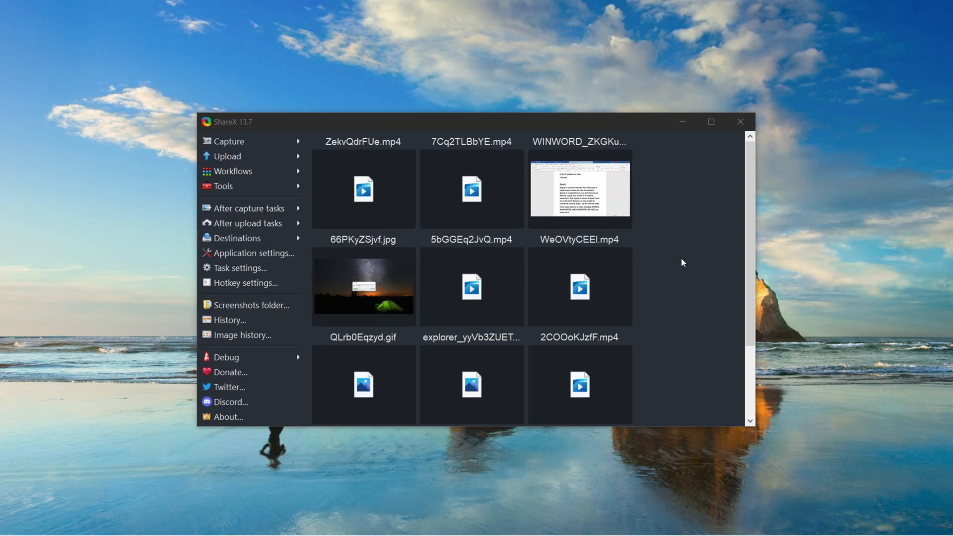
mouse_move(679, 267)
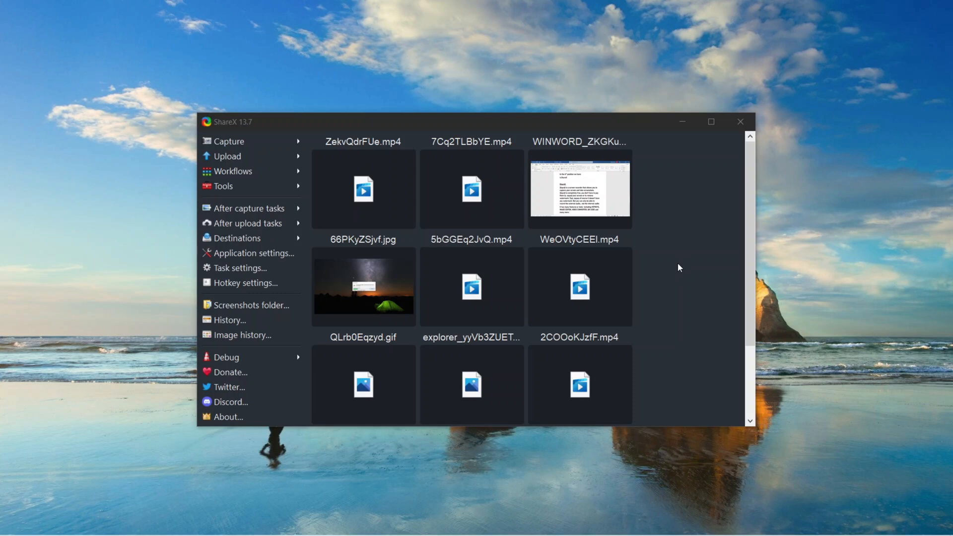
mouse_move(246, 334)
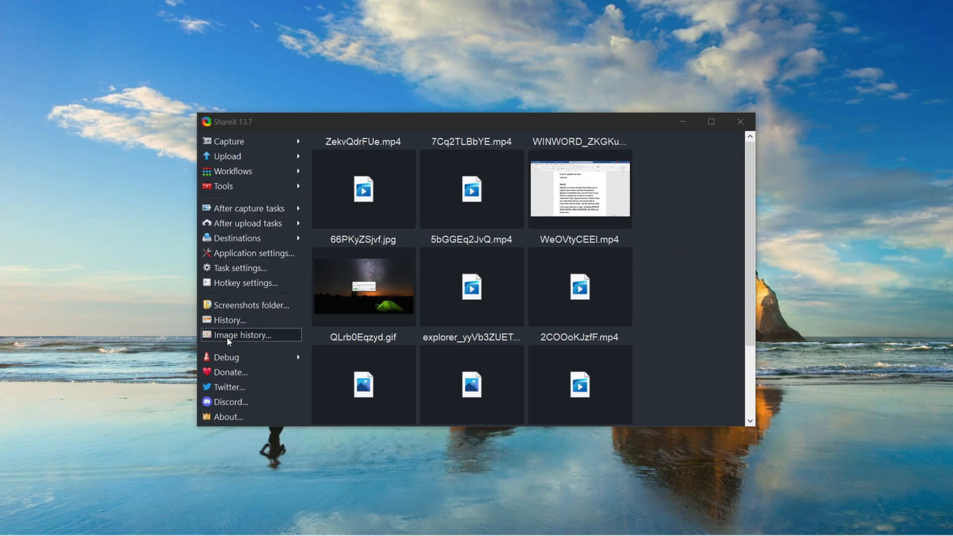
mouse_move(249, 253)
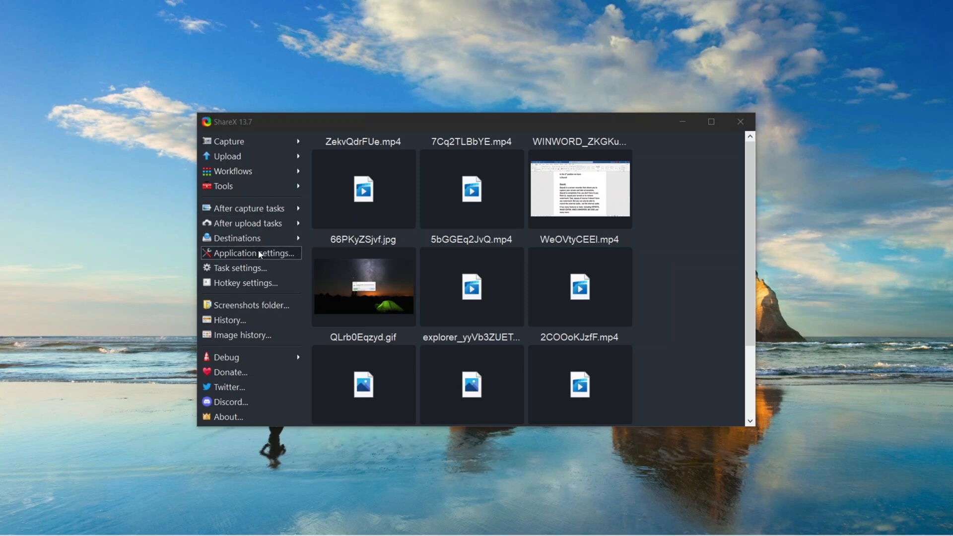
mouse_move(246, 282)
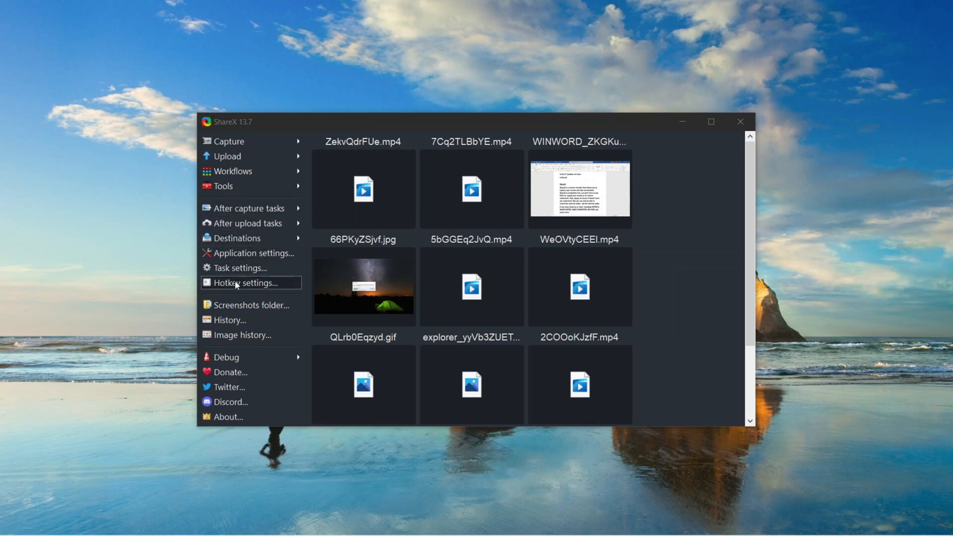
mouse_move(294, 206)
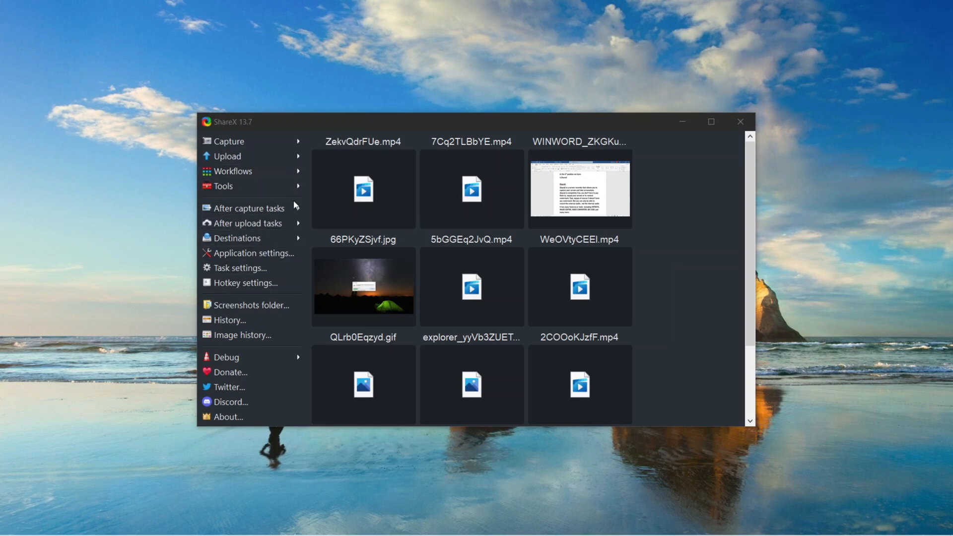
mouse_move(249, 185)
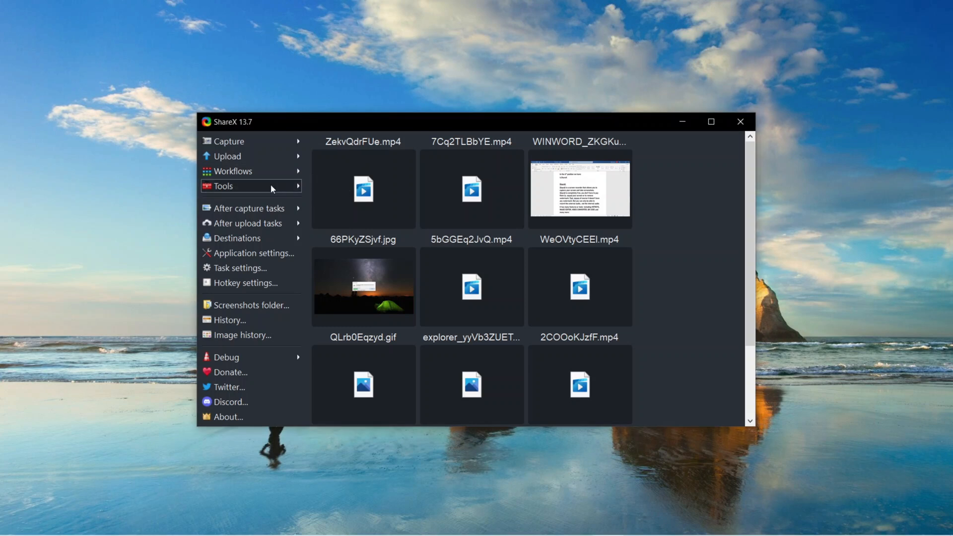
Browse ShareX's Tools submenu, then choose Screen recording from the Capture modes.
click(223, 186)
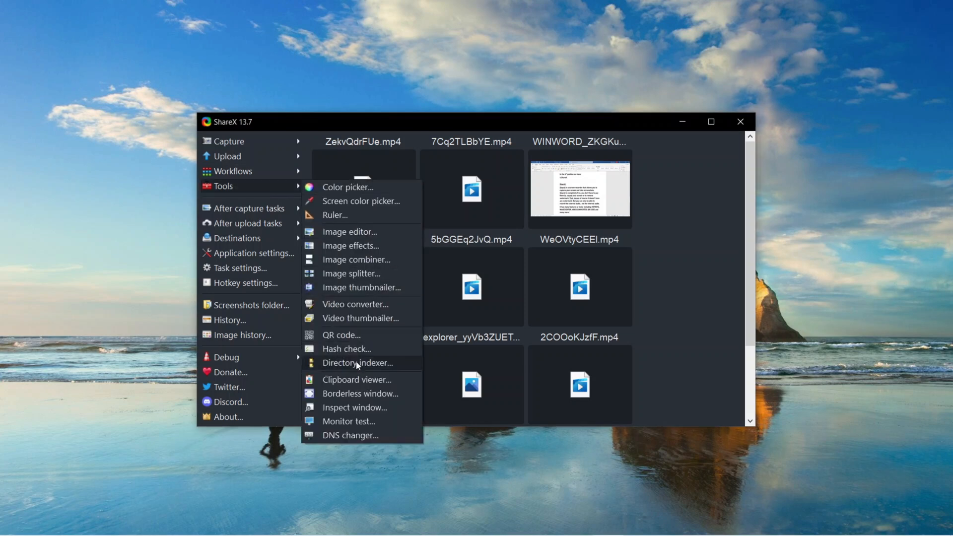
mouse_move(348, 421)
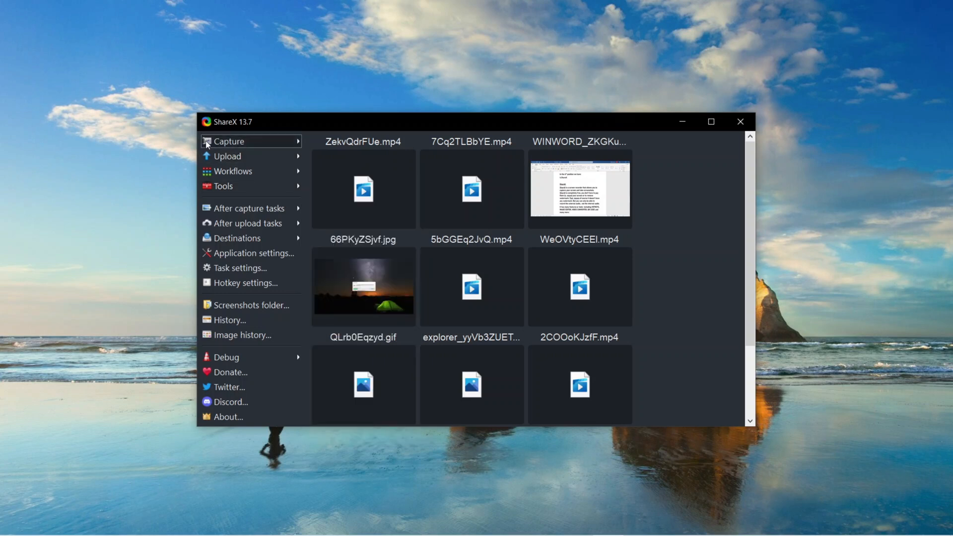
click(229, 140)
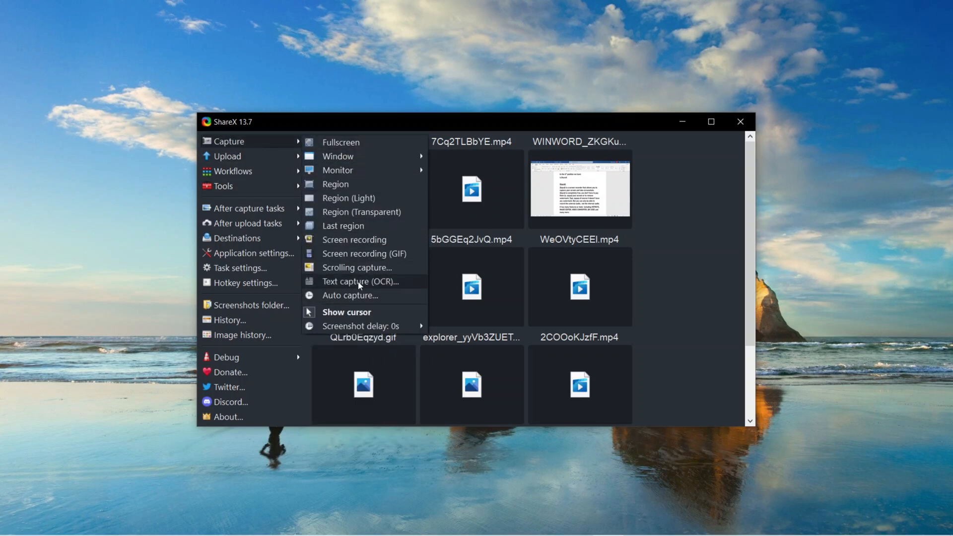
mouse_move(385, 194)
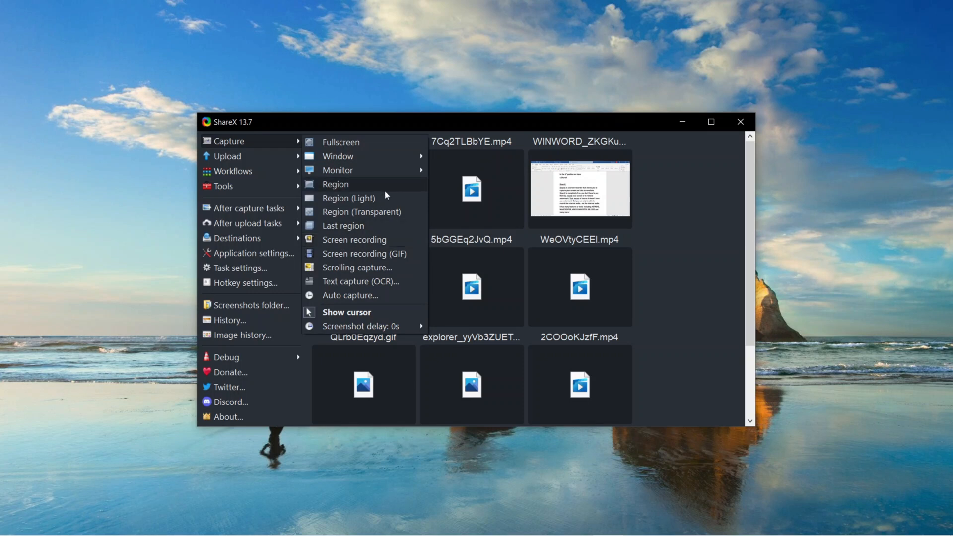
mouse_move(341, 142)
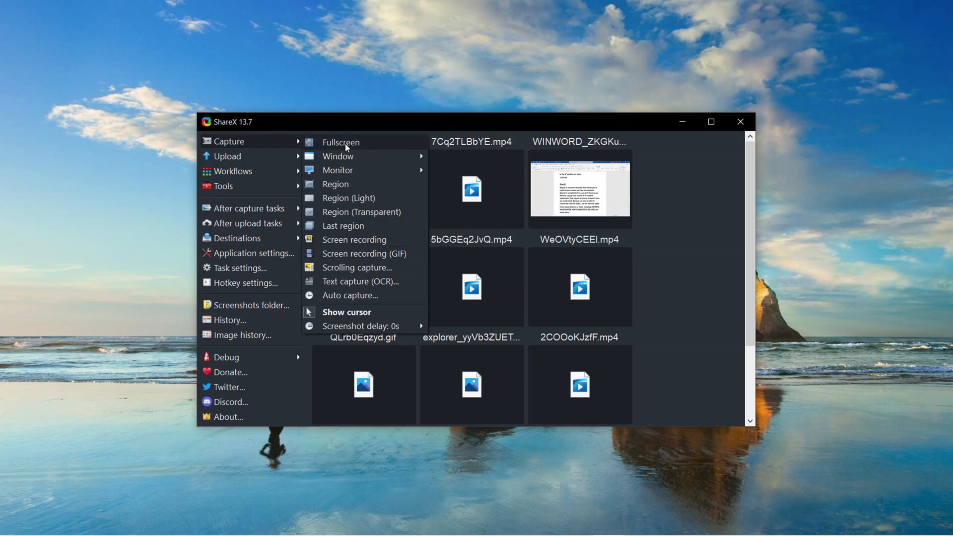
mouse_move(355, 240)
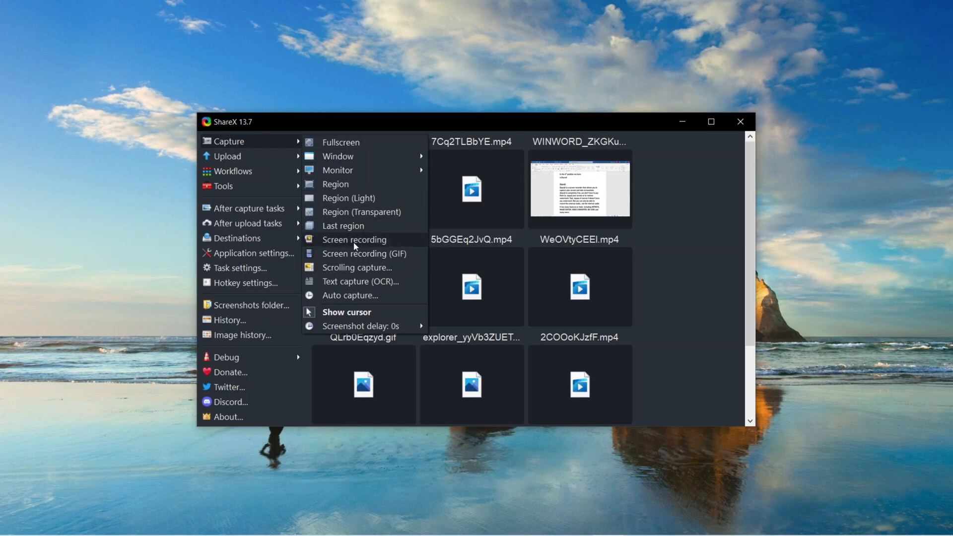
click(335, 185)
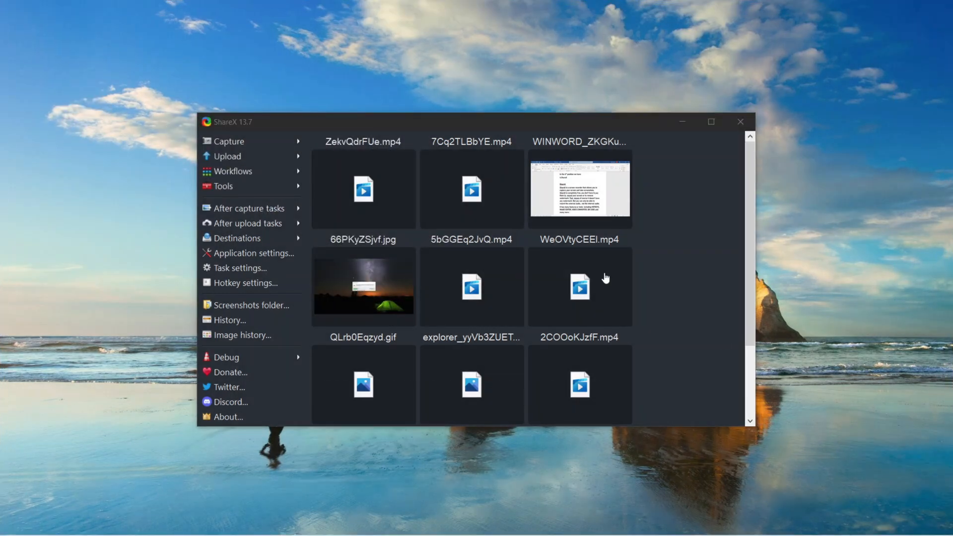
mouse_move(753, 529)
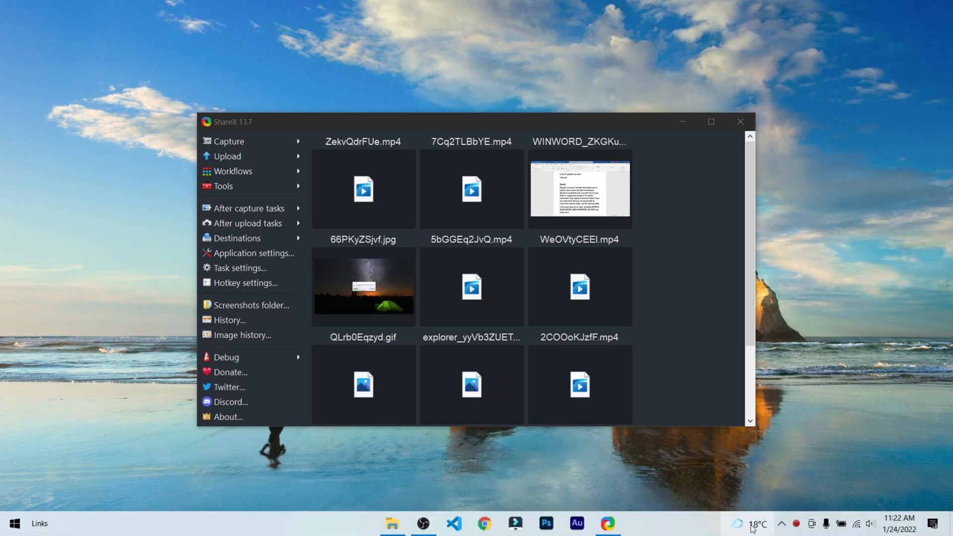
mouse_move(794, 524)
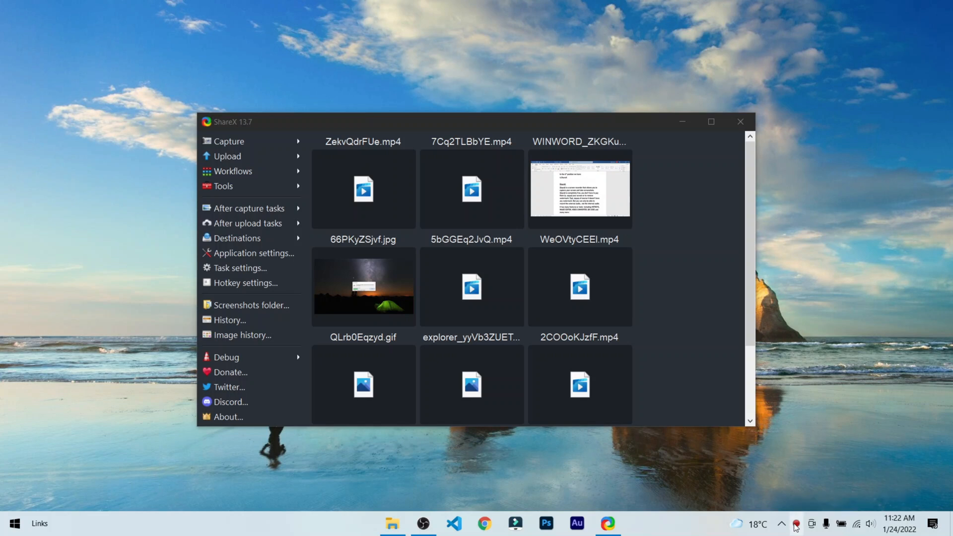
mouse_move(434, 279)
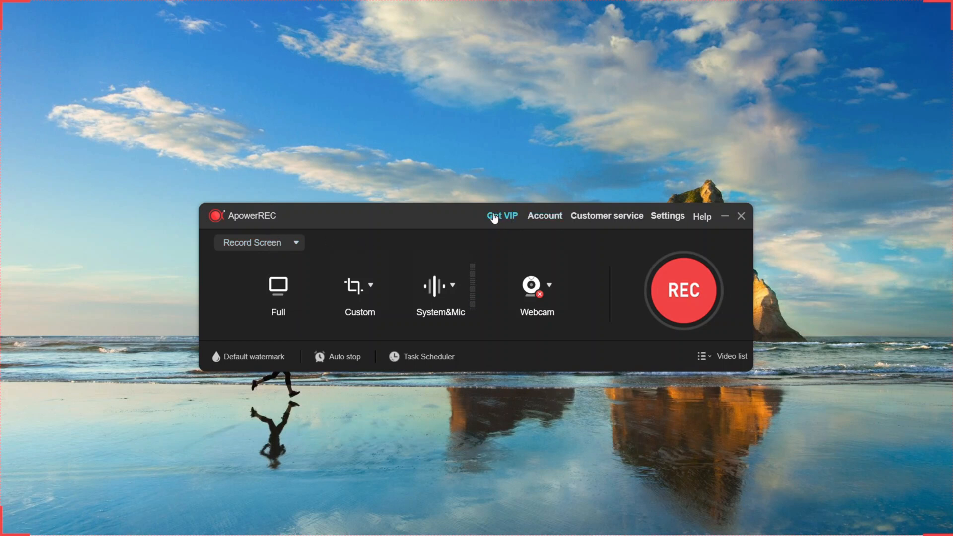
mouse_move(344, 253)
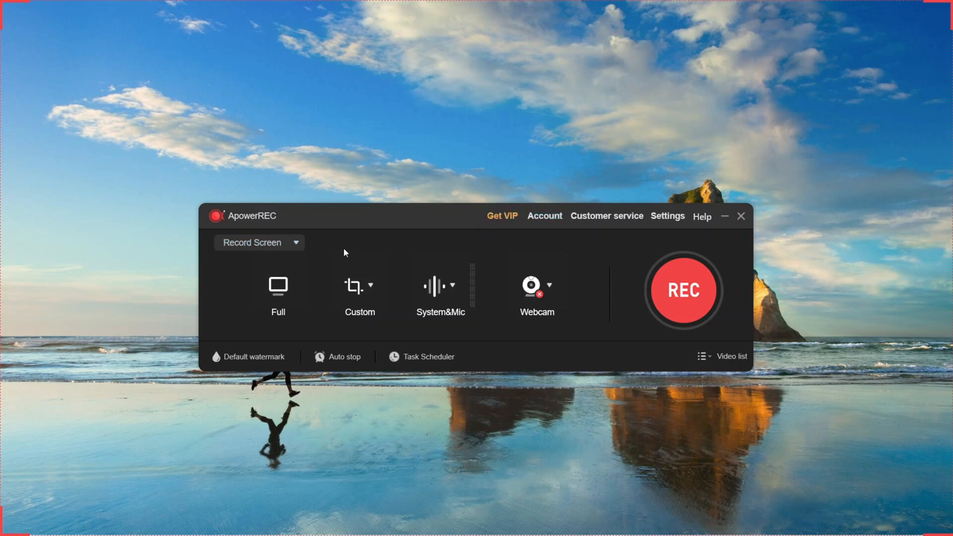
mouse_move(377, 250)
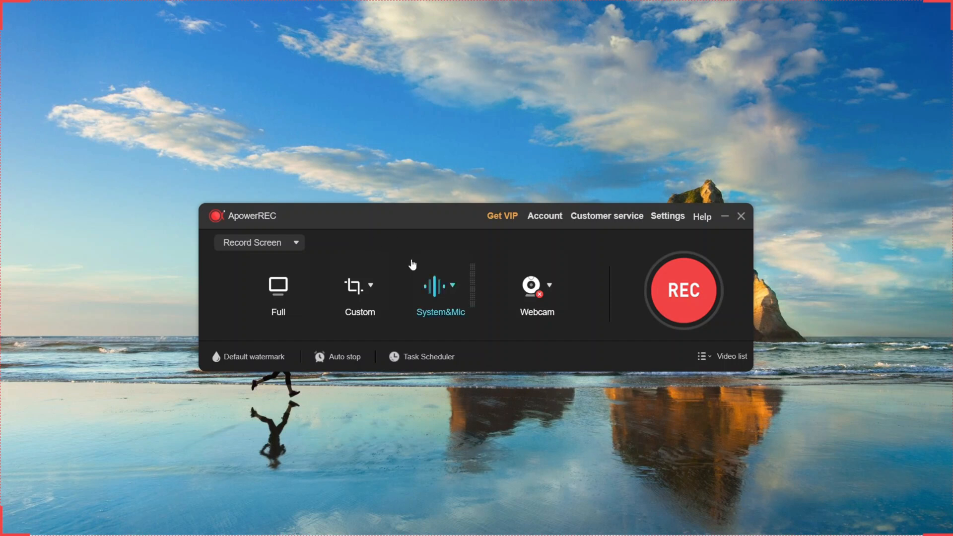
click(370, 286)
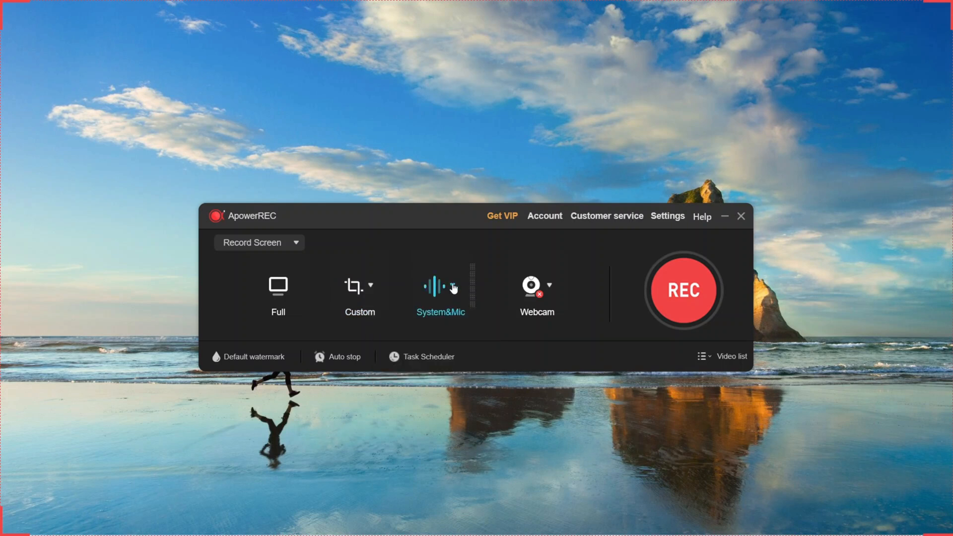
click(278, 287)
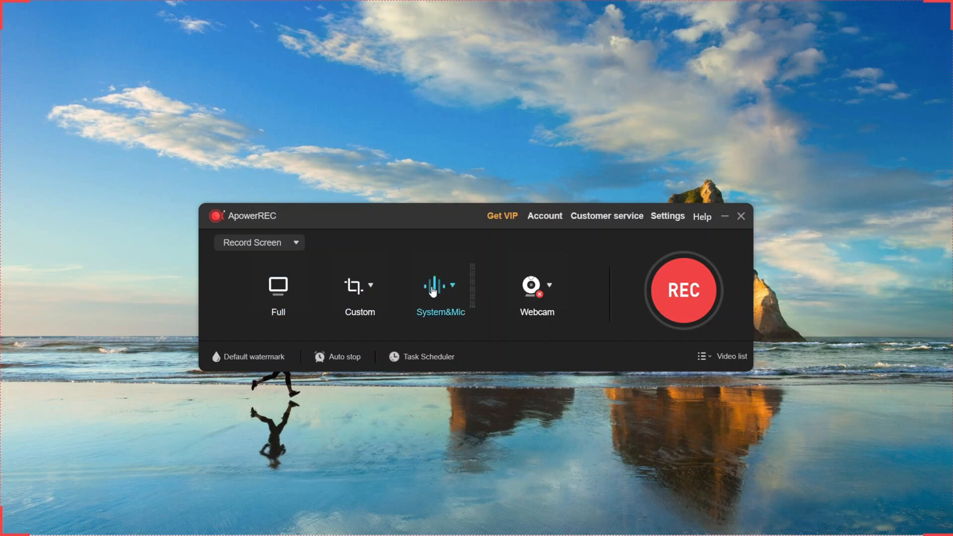
mouse_move(434, 285)
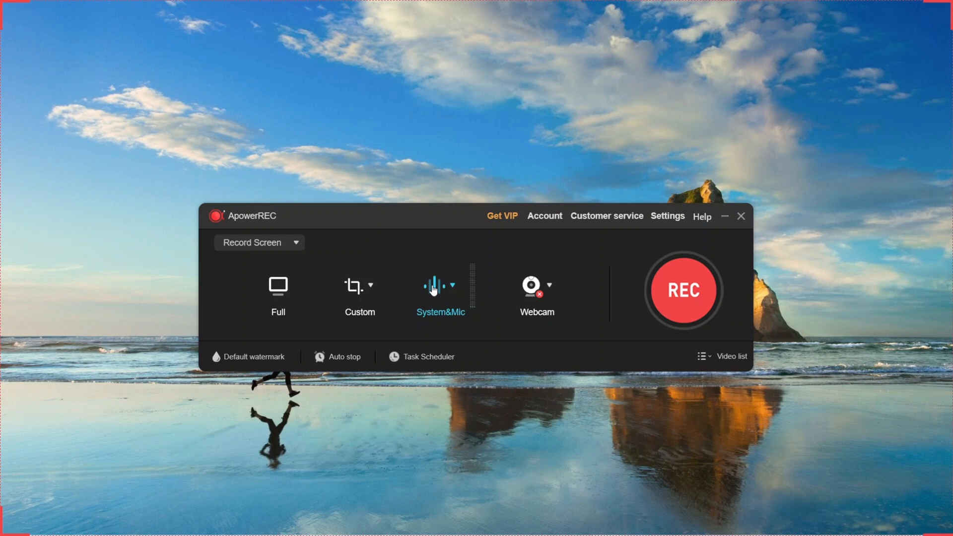
click(453, 286)
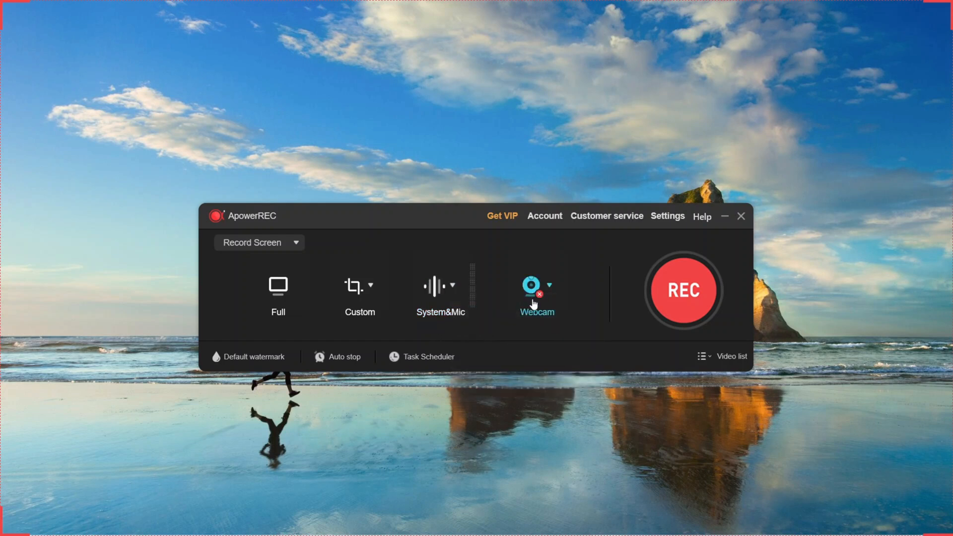
mouse_move(495, 335)
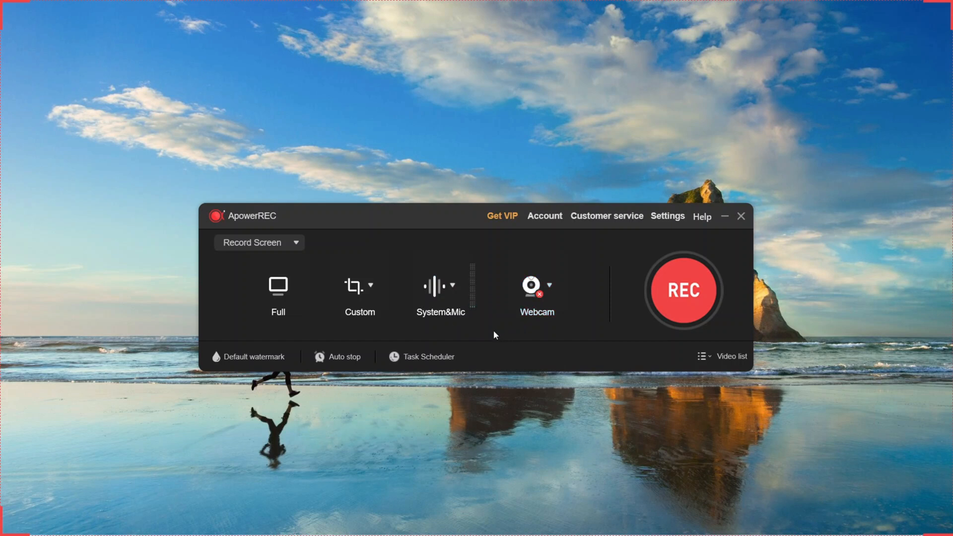
mouse_move(616, 283)
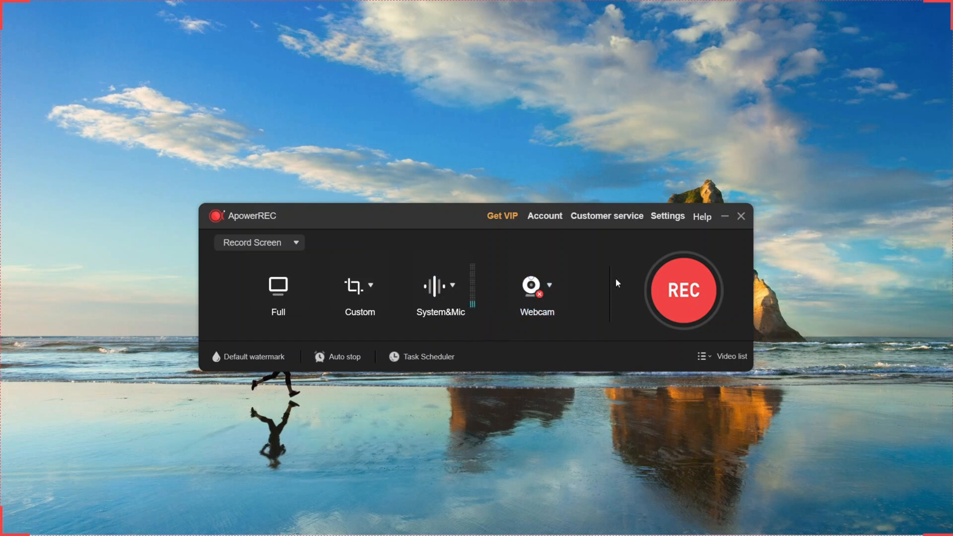
Review and close the Output settings, start recording, and continue with the Trial version.
click(666, 215)
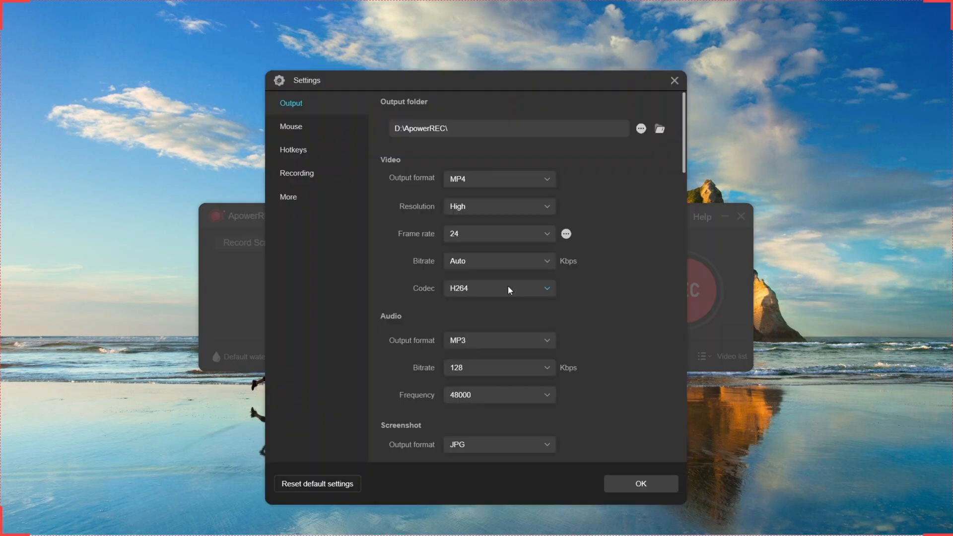
click(640, 484)
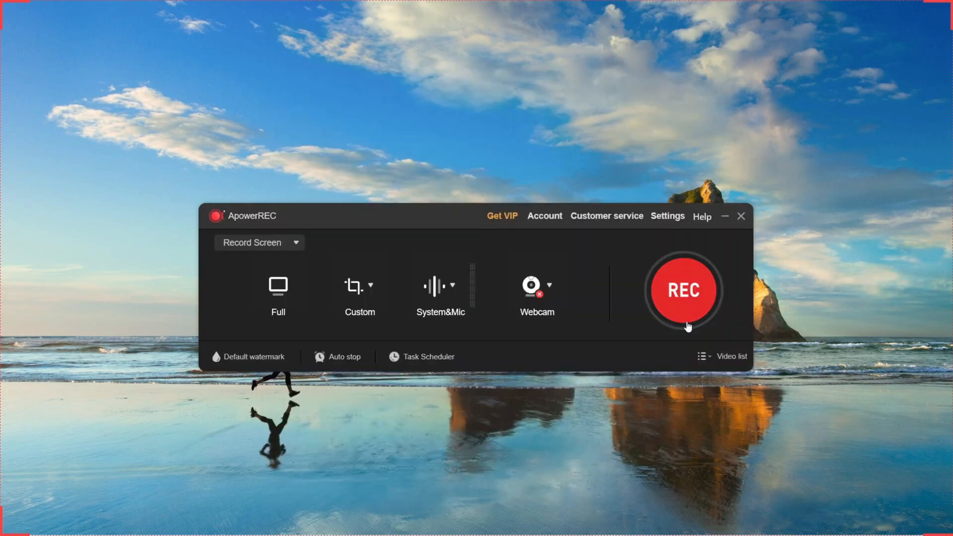
click(683, 290)
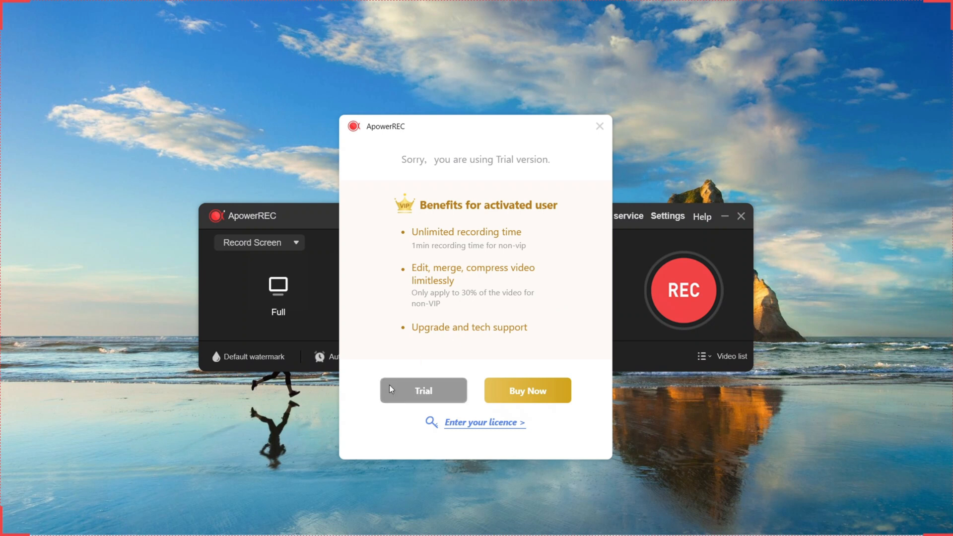
click(423, 390)
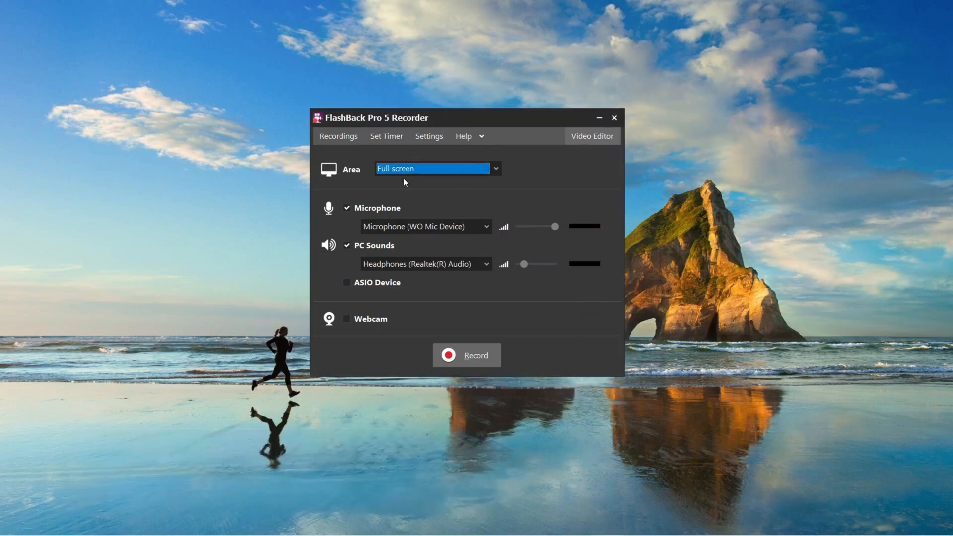
mouse_move(486, 173)
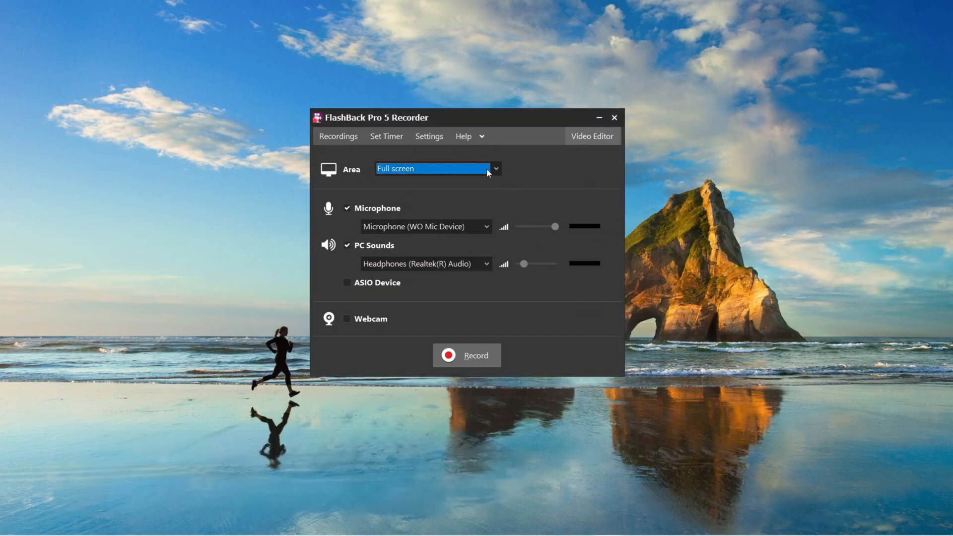
Keep Headphones (Realtek(R) Audio) as the PC sound source and start a full-screen recording.
click(419, 227)
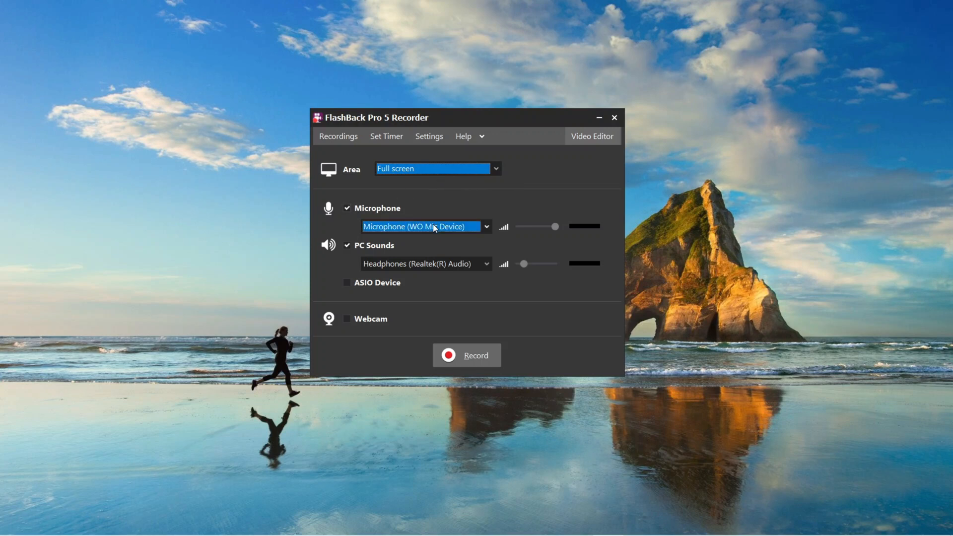
click(486, 263)
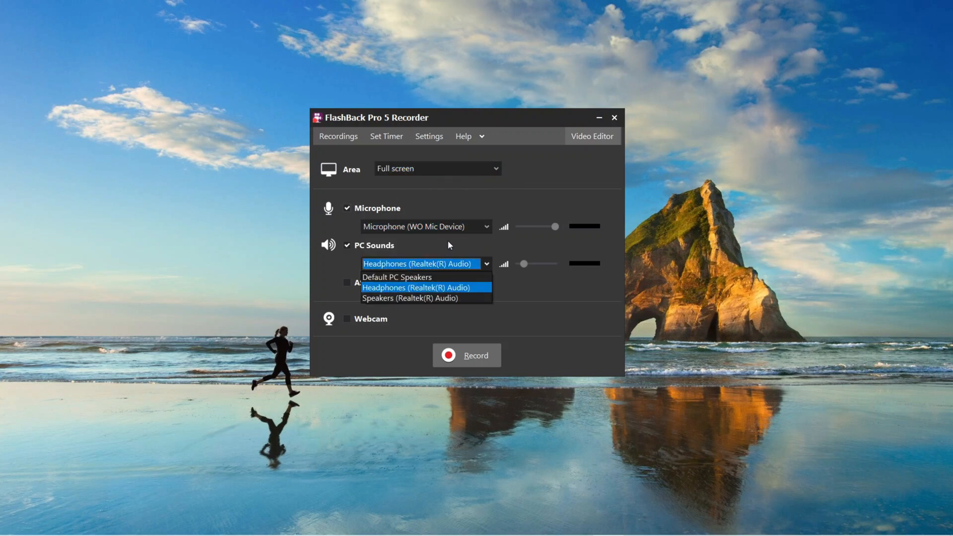
click(418, 287)
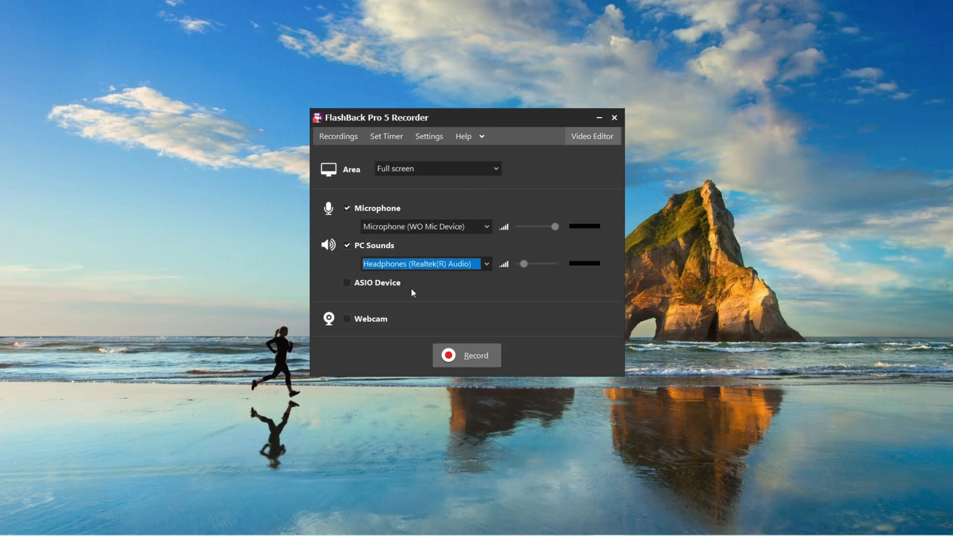
mouse_move(456, 303)
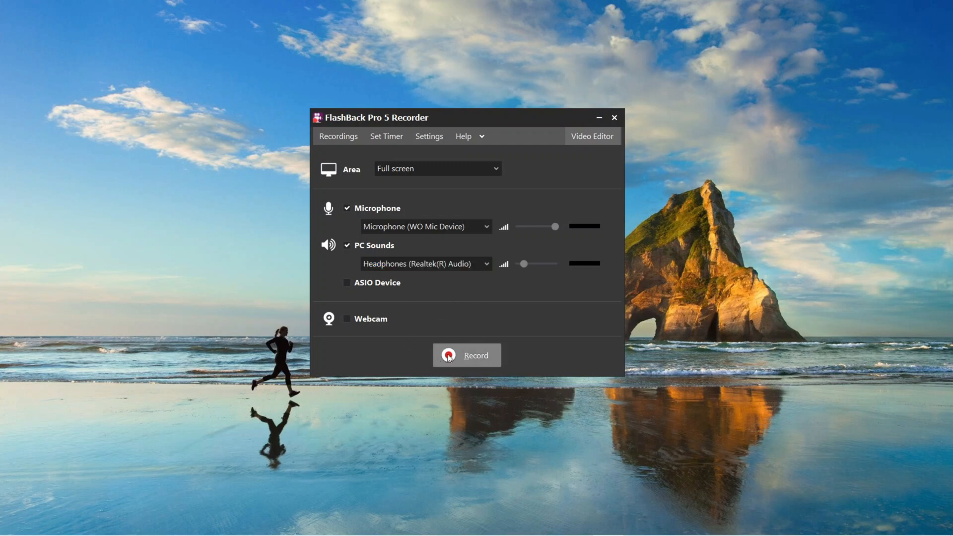
mouse_move(418, 348)
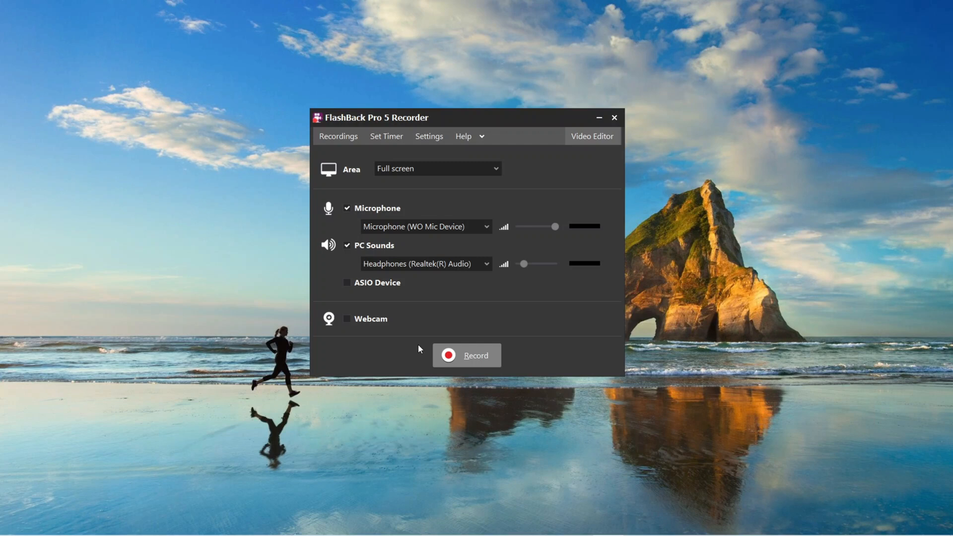
click(466, 355)
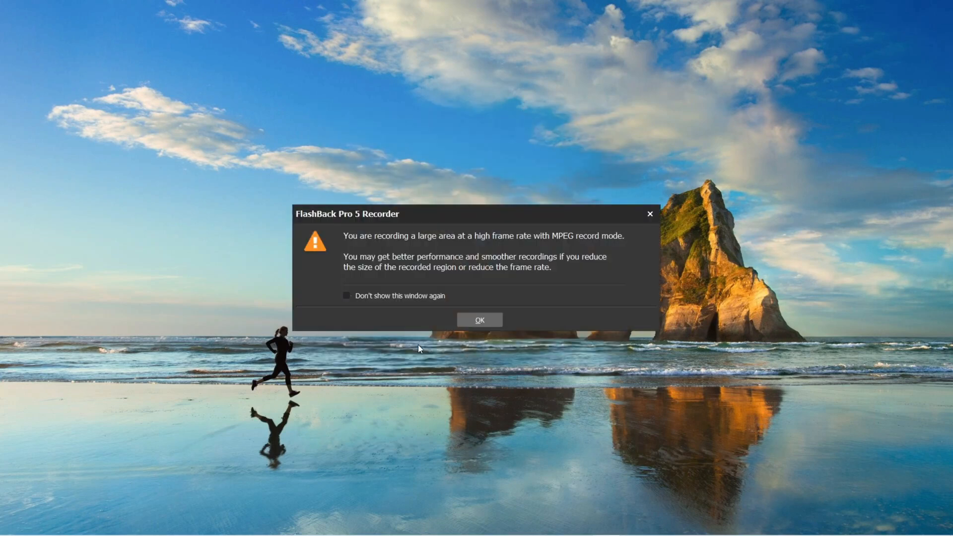
Dismiss the frame-rate warning and save the capture as Untitled2 in FlashBack Movie (*.fbr) format.
click(479, 320)
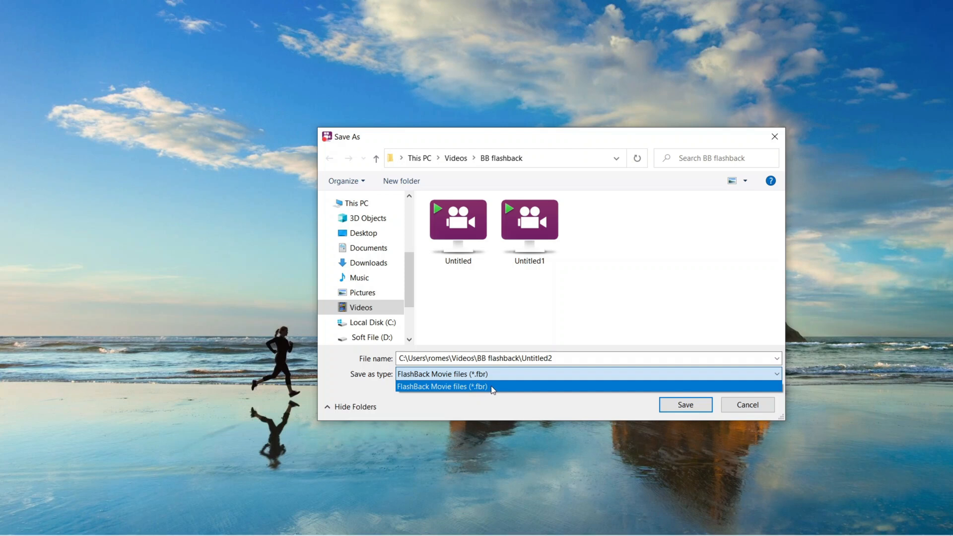
click(443, 386)
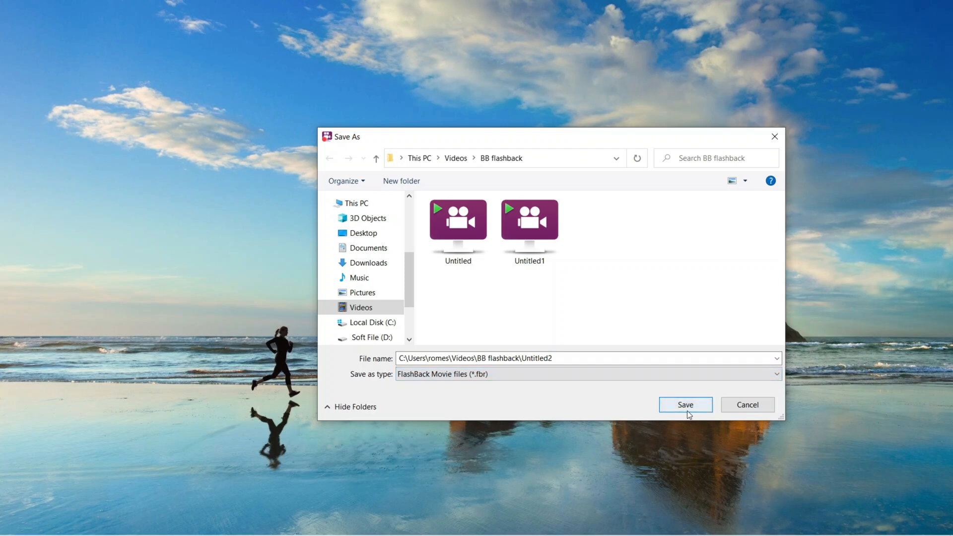
click(685, 405)
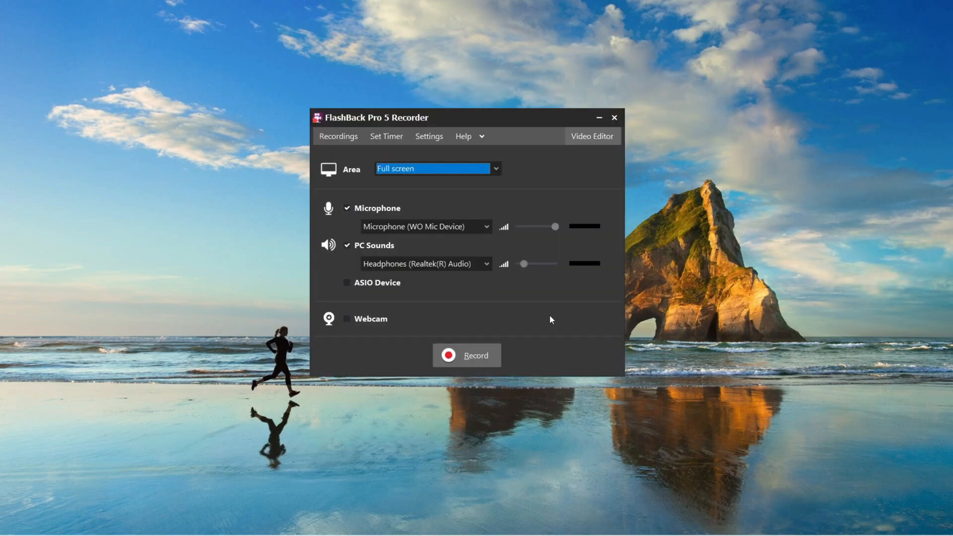
mouse_move(546, 321)
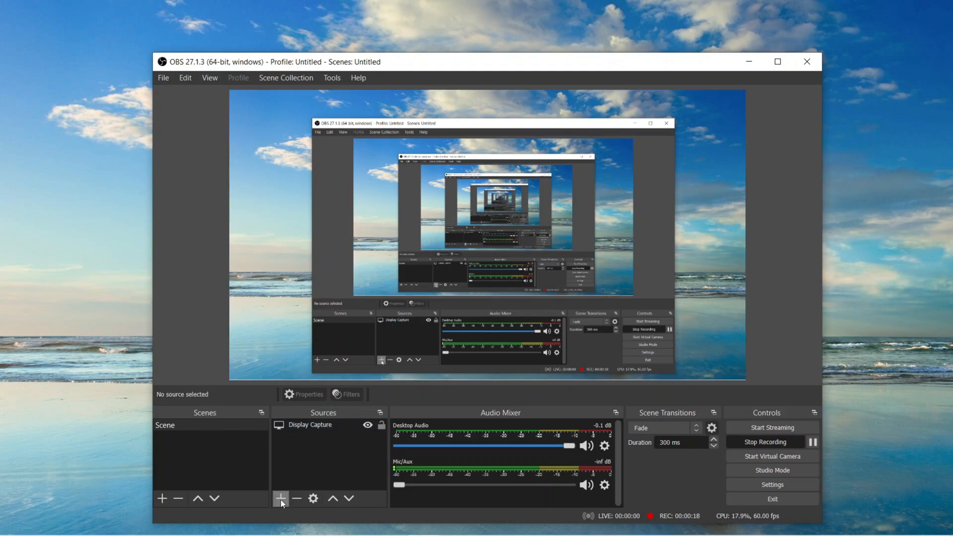
Add an Audio Input Capture source using Microphone (Realtek(R) Audio), then select Display Capture.
click(280, 498)
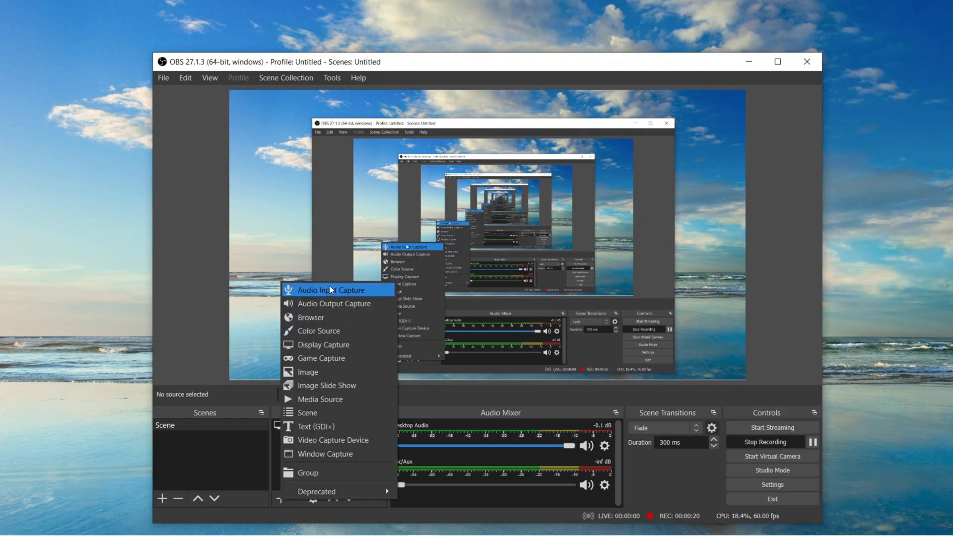
mouse_move(333, 294)
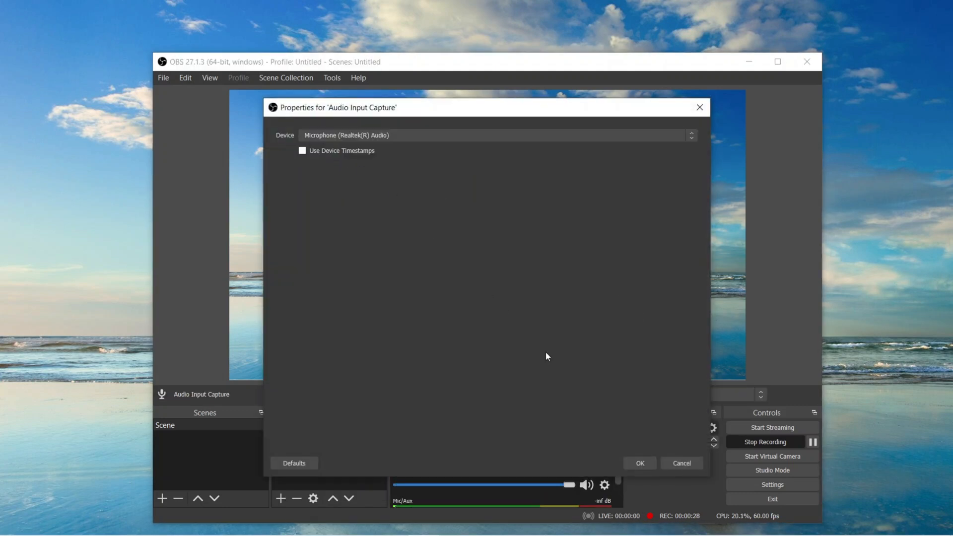
click(639, 464)
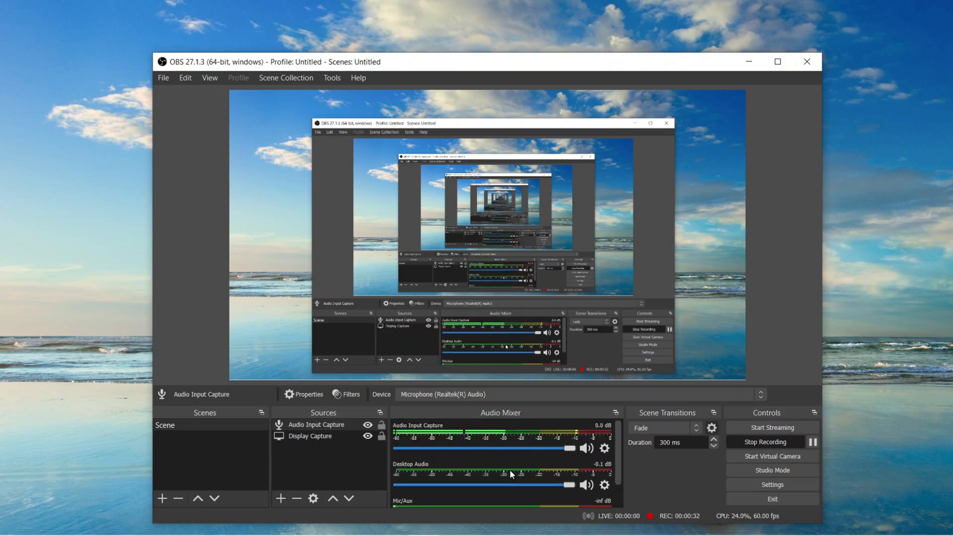
click(310, 436)
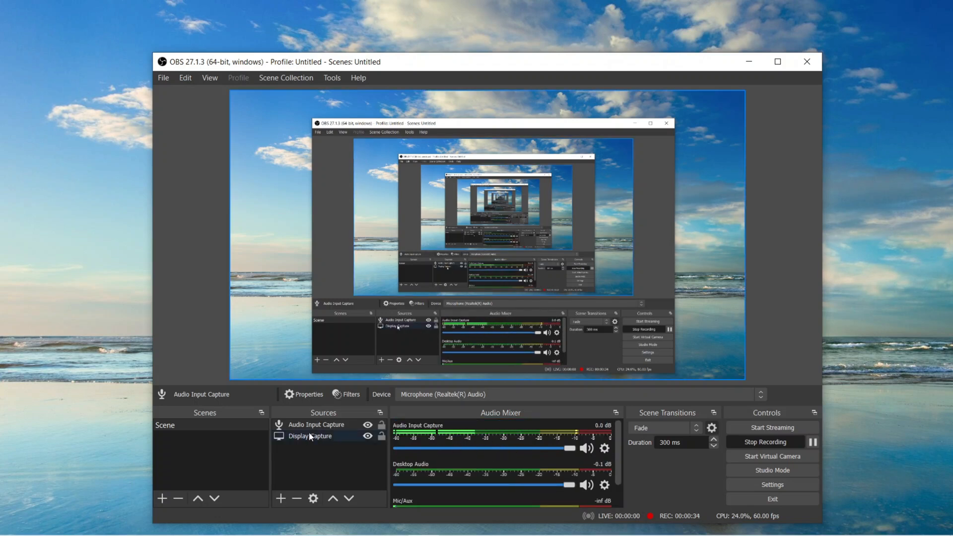
mouse_move(331, 471)
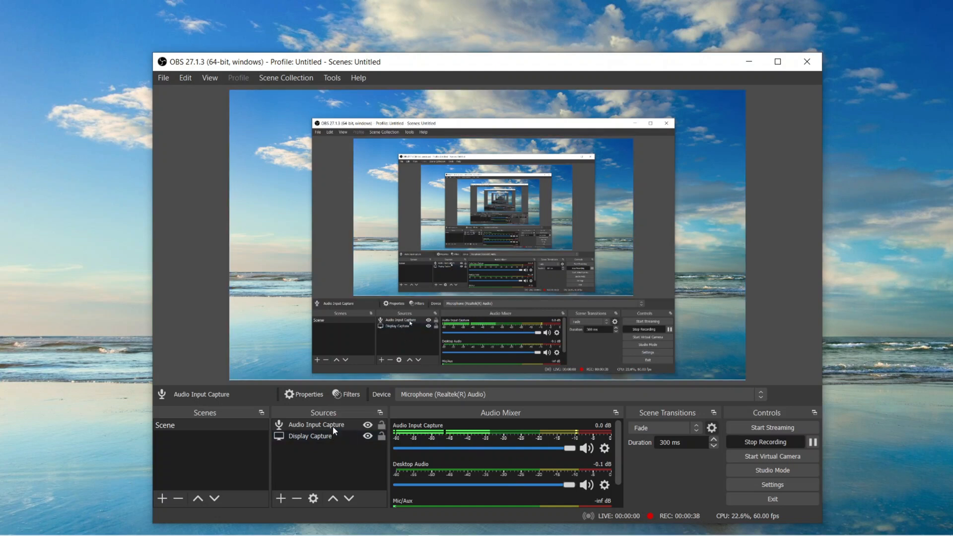
Bring up the Filters window for Display Capture and list the effect filter types to add.
right_click(316, 423)
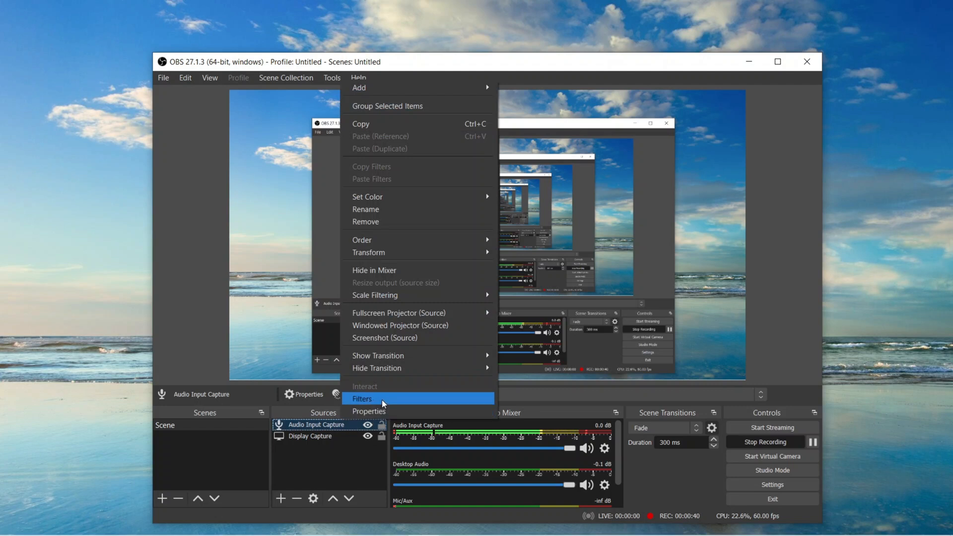
click(362, 399)
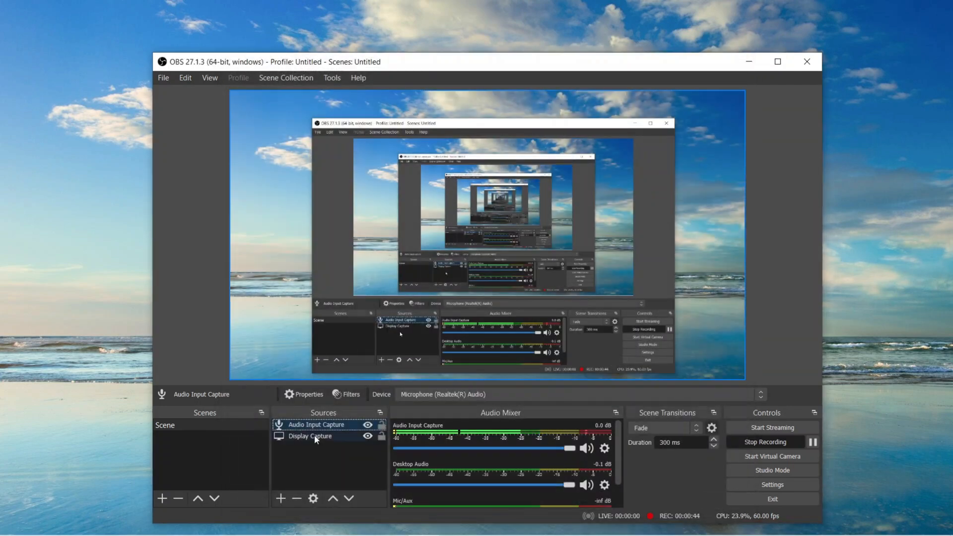
click(351, 394)
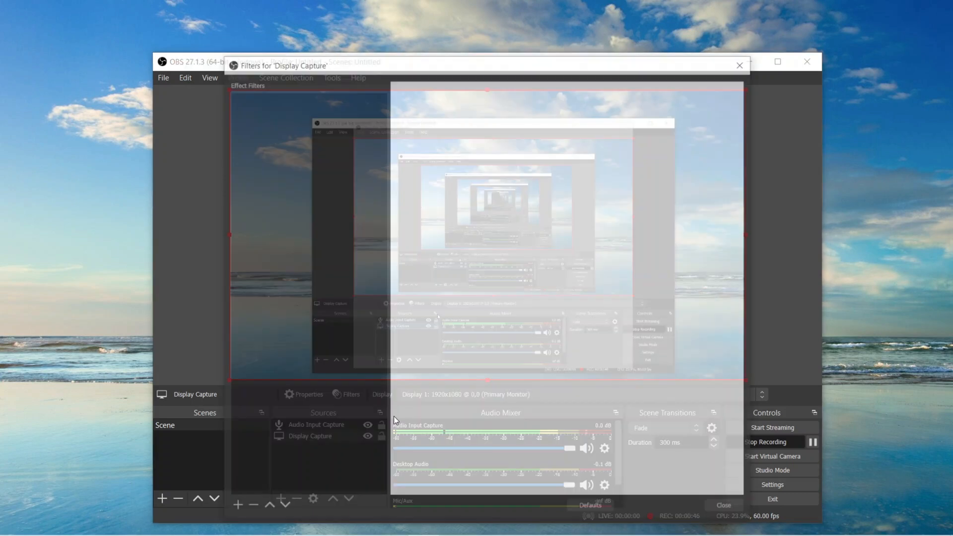
click(232, 508)
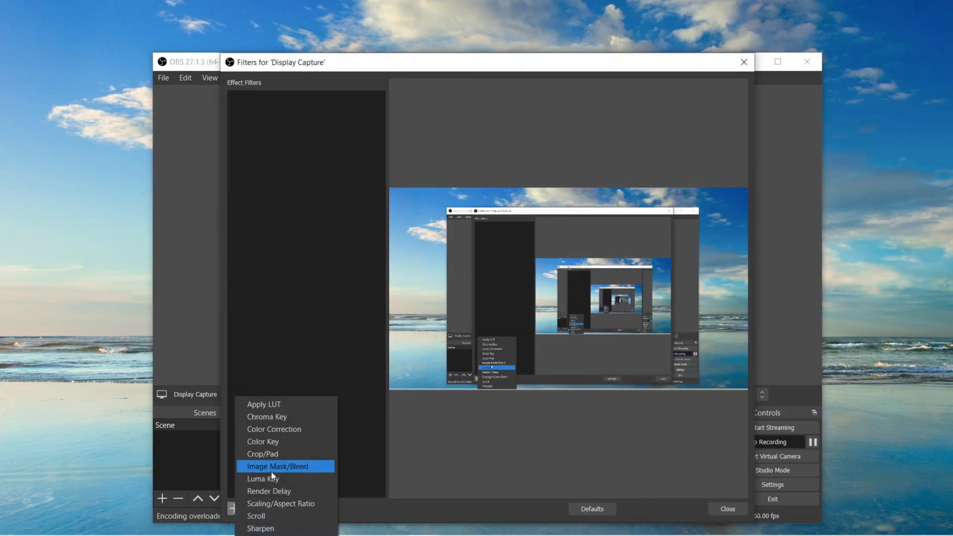
mouse_move(364, 443)
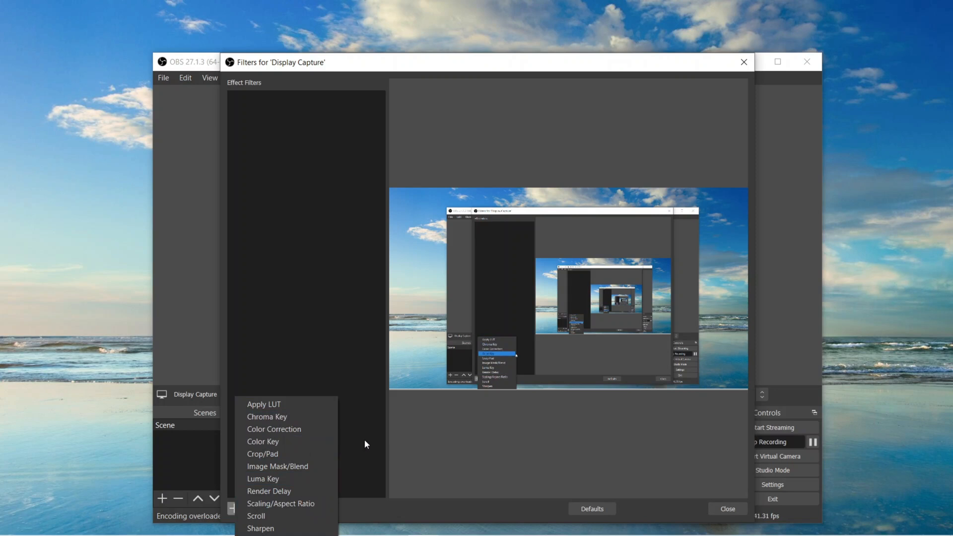
click(726, 509)
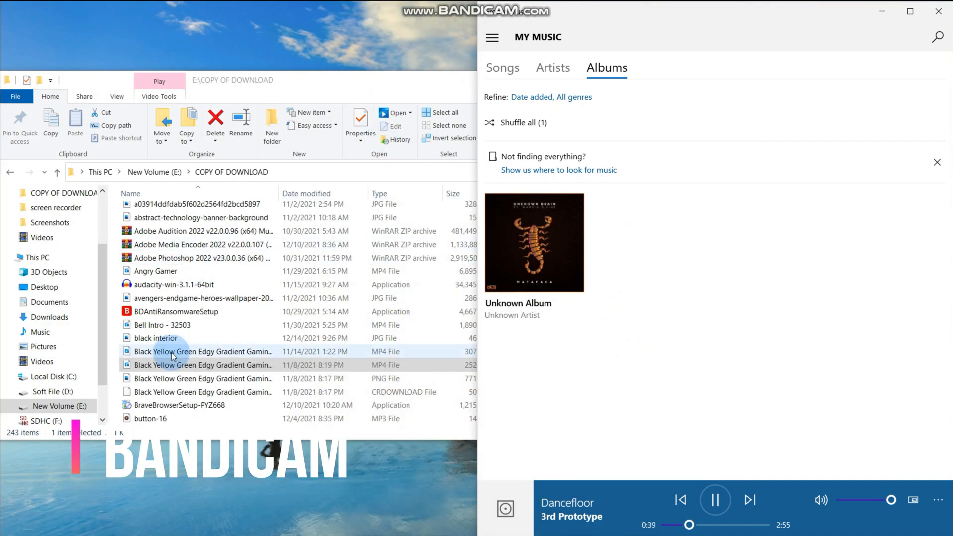
Scroll the COPY OF DOWNLOAD file list, restore the Explorer window, then minimize it.
scroll(down, 3)
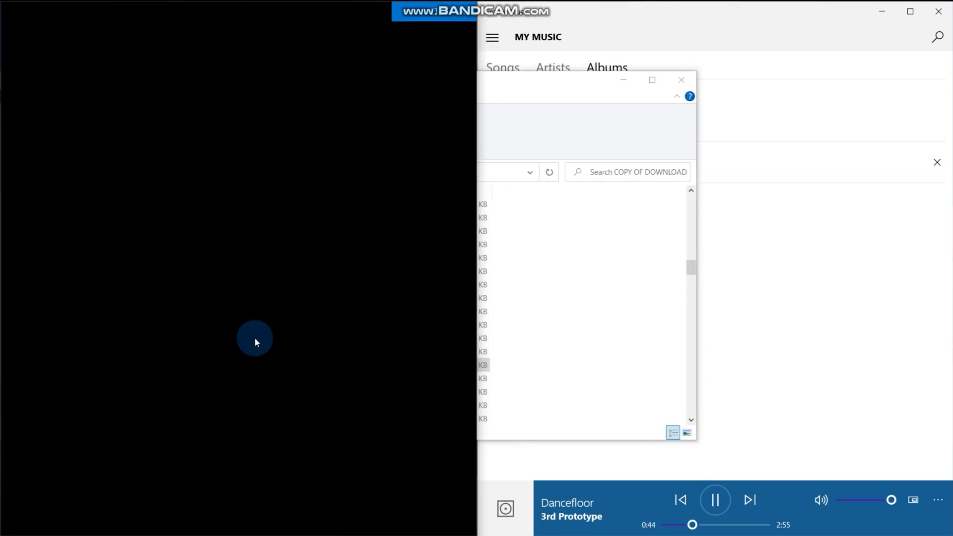
click(623, 80)
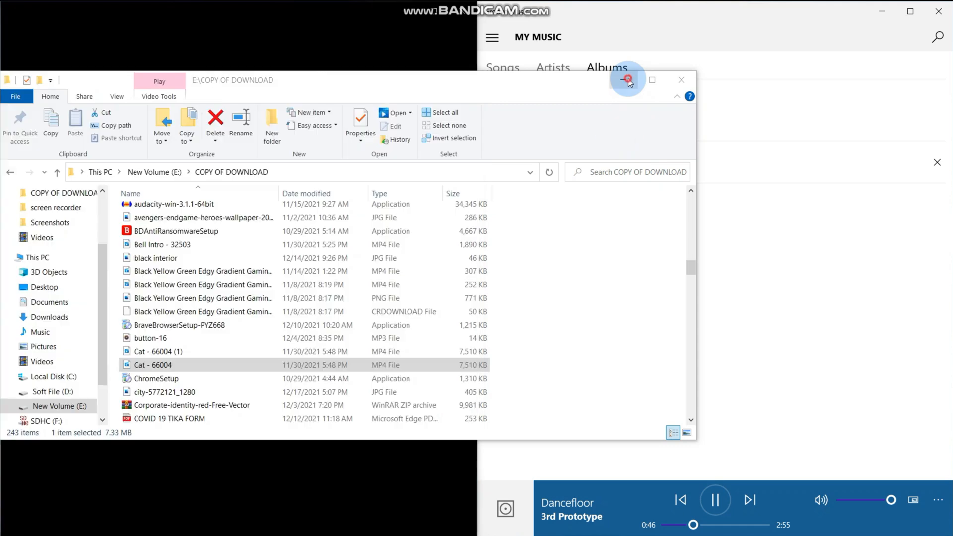
click(630, 79)
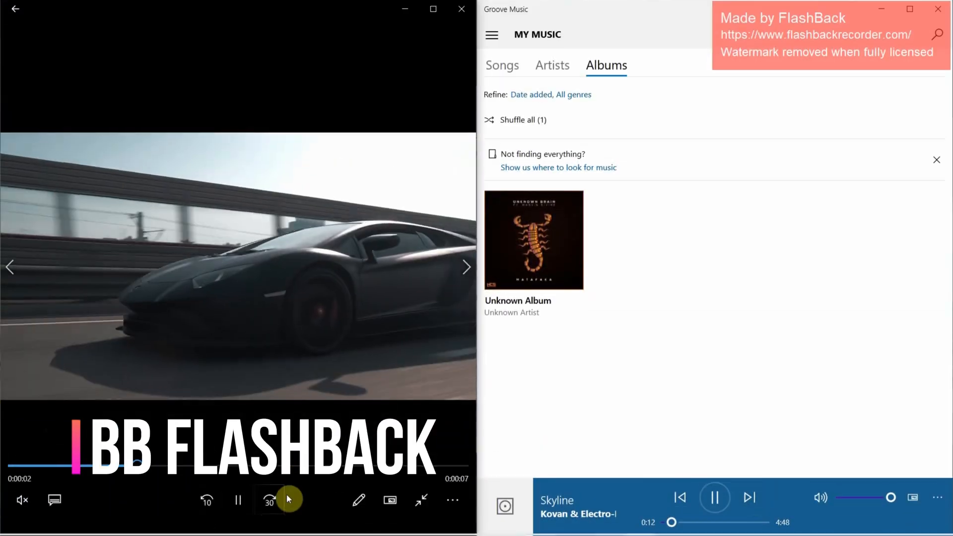
Skip the BB FLASHBACK black sports car sample ahead to about six seconds.
click(269, 500)
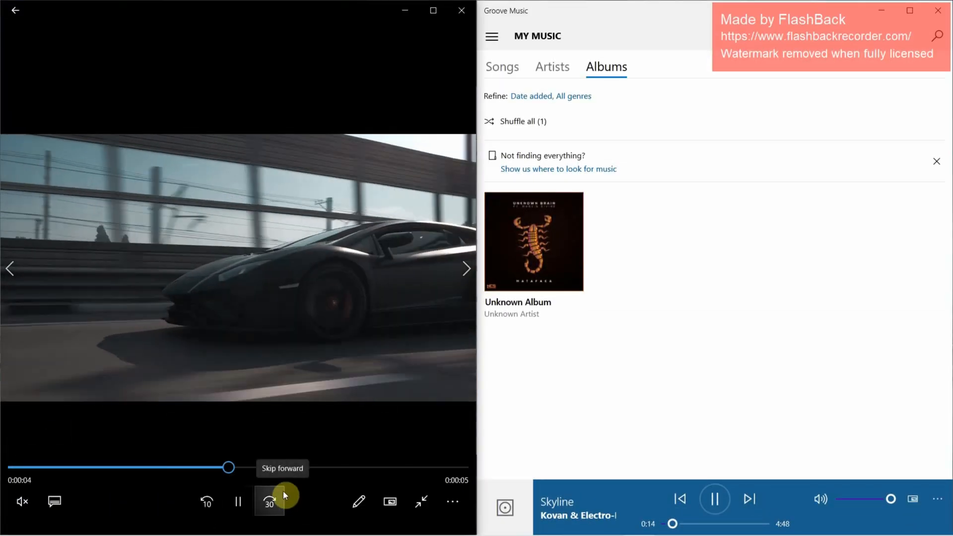
click(269, 502)
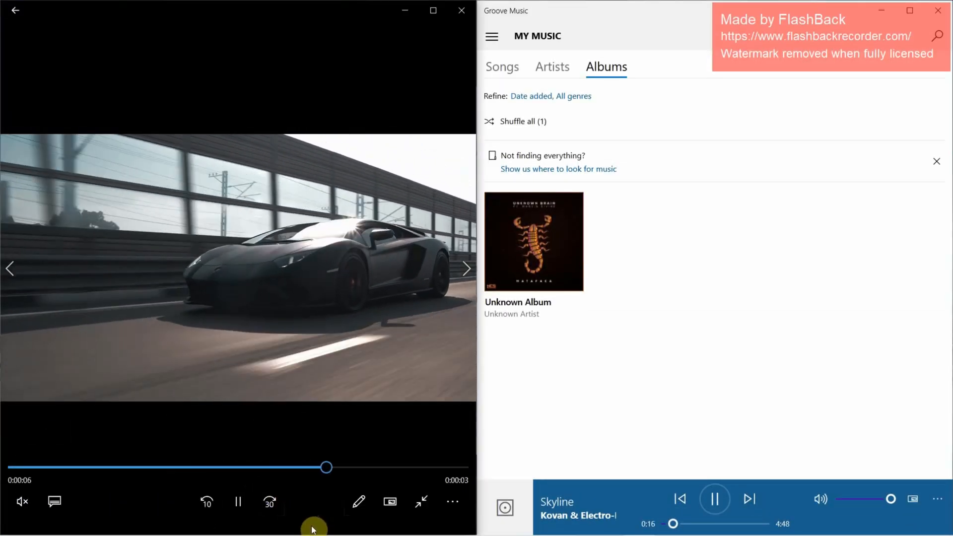